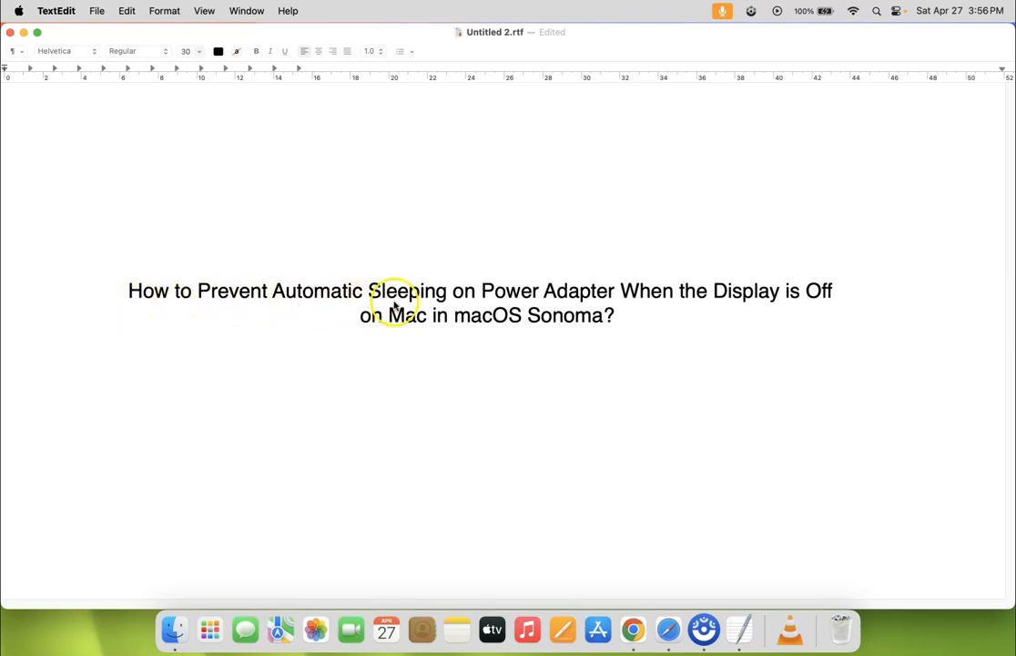
{"action": "mouse_move", "coordinate": [608, 302]}
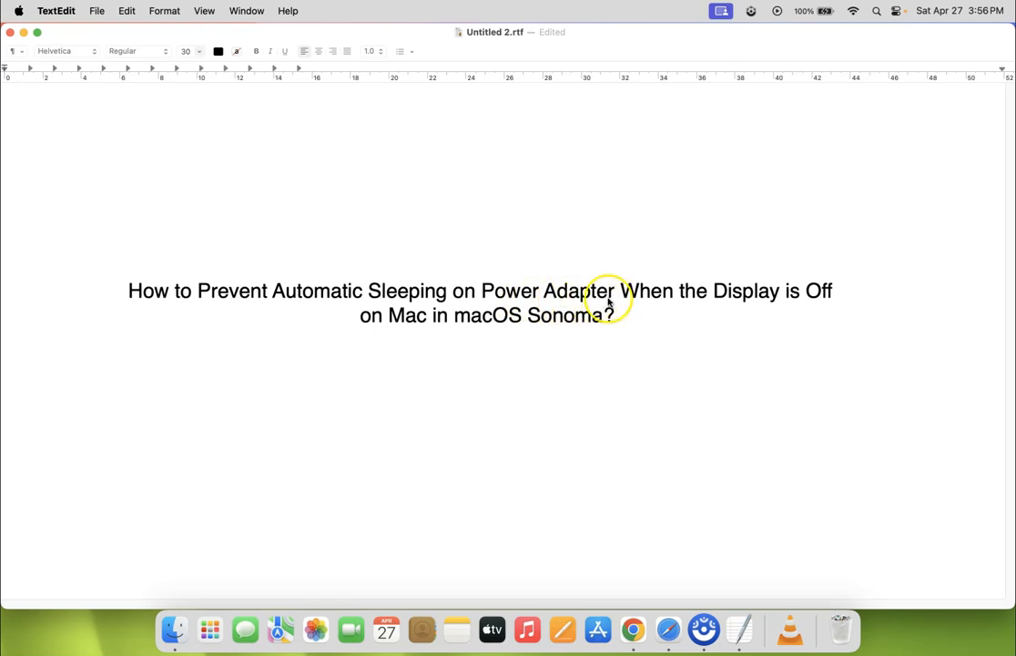
{"action": "mouse_move", "coordinate": [557, 332]}
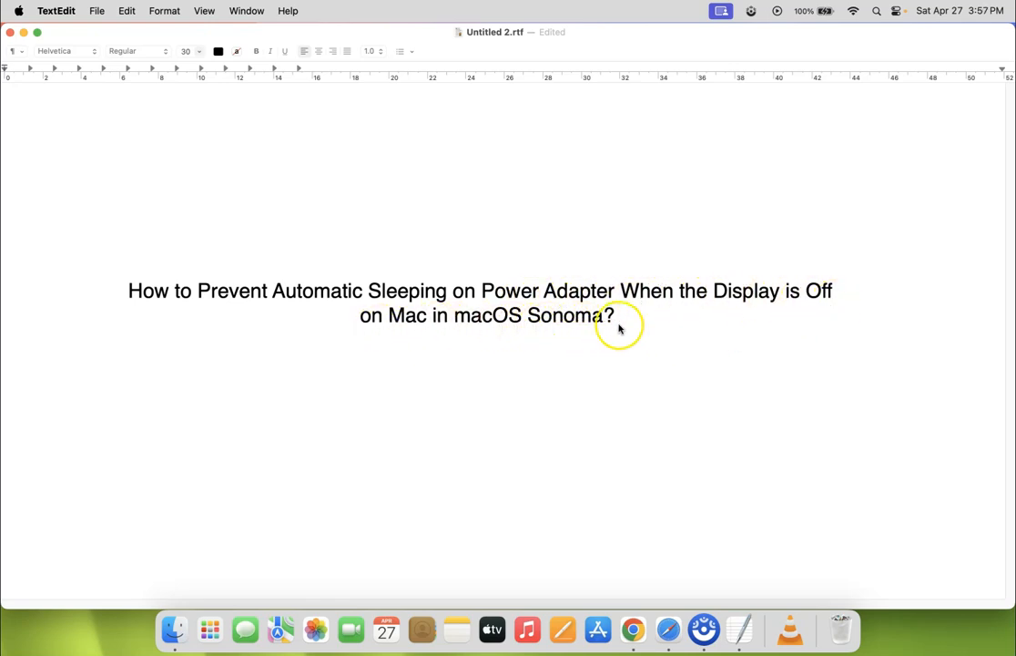
{"action": "mouse_move", "coordinate": [126, 153]}
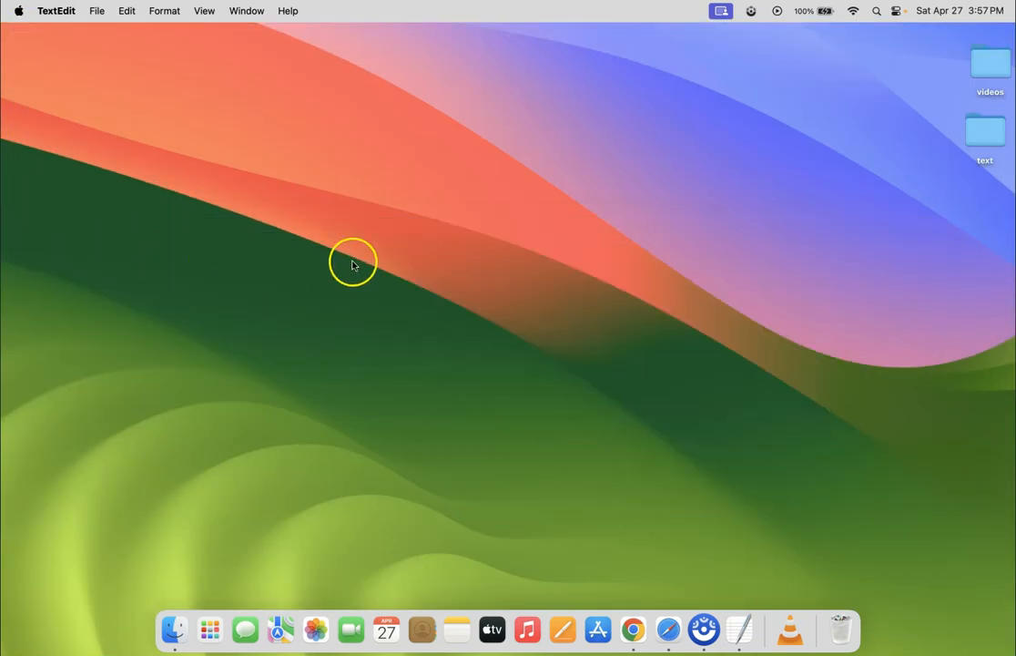
{"action": "mouse_move", "coordinate": [27, 14]}
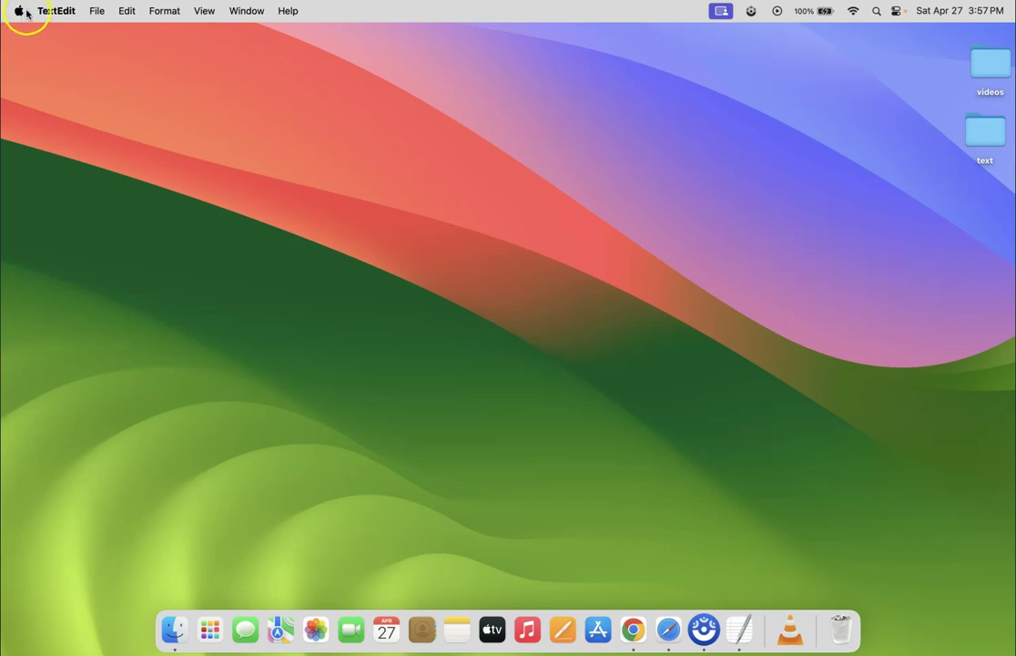
Bring up the Apple menu from the menu bar over the desktop
{"action": "left_click", "coordinate": [18, 11]}
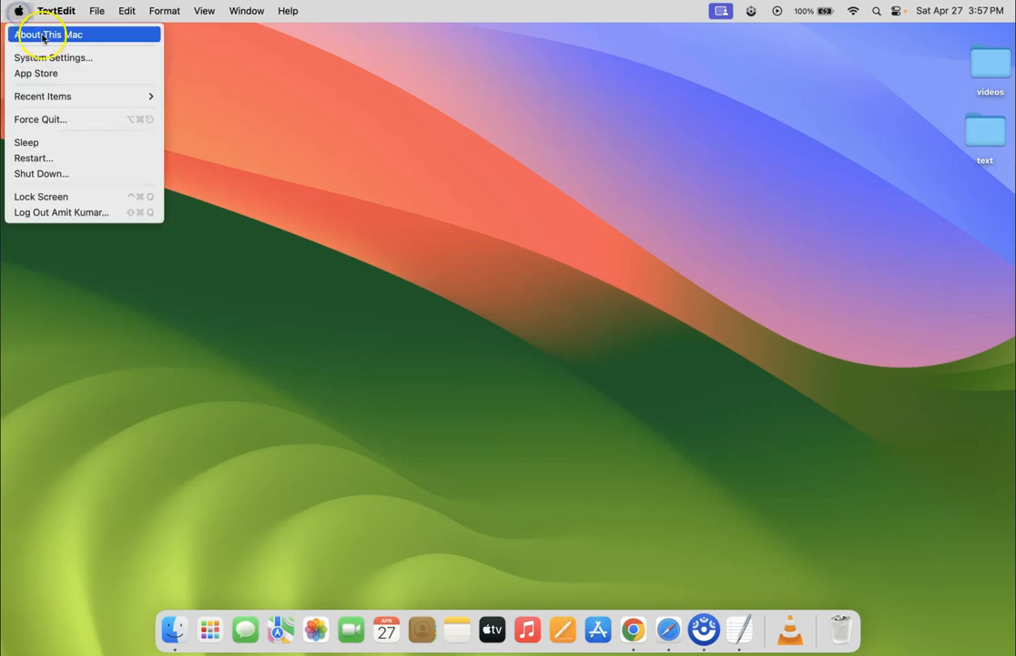
Launch System Settings and go to the Battery page in the sidebar
{"action": "left_click", "coordinate": [63, 57]}
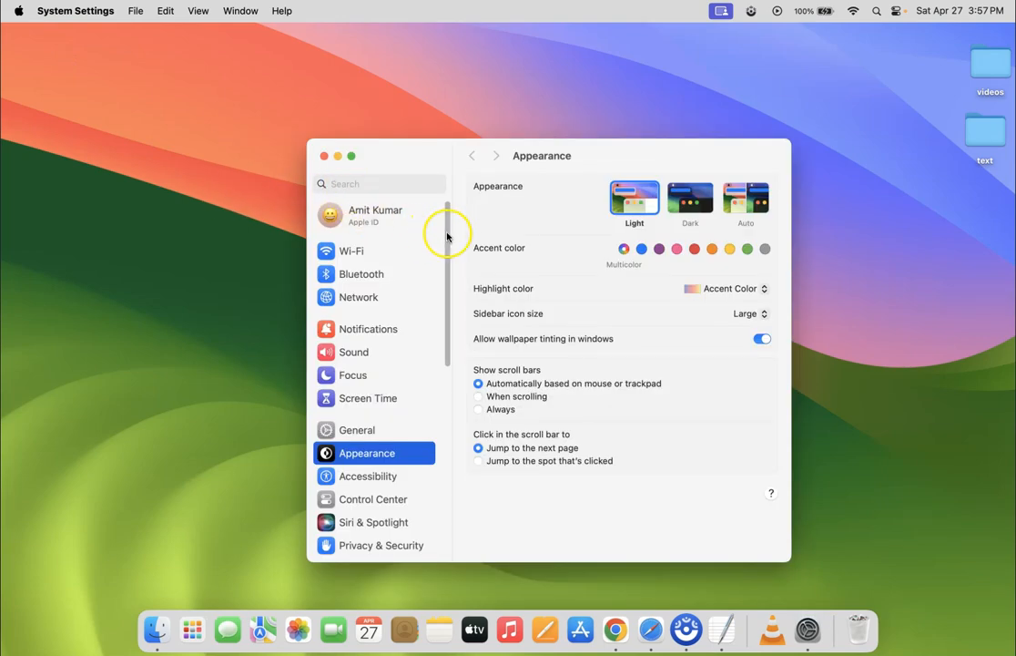
{"action": "scroll", "scroll_direction": "down", "scroll_amount": 3}
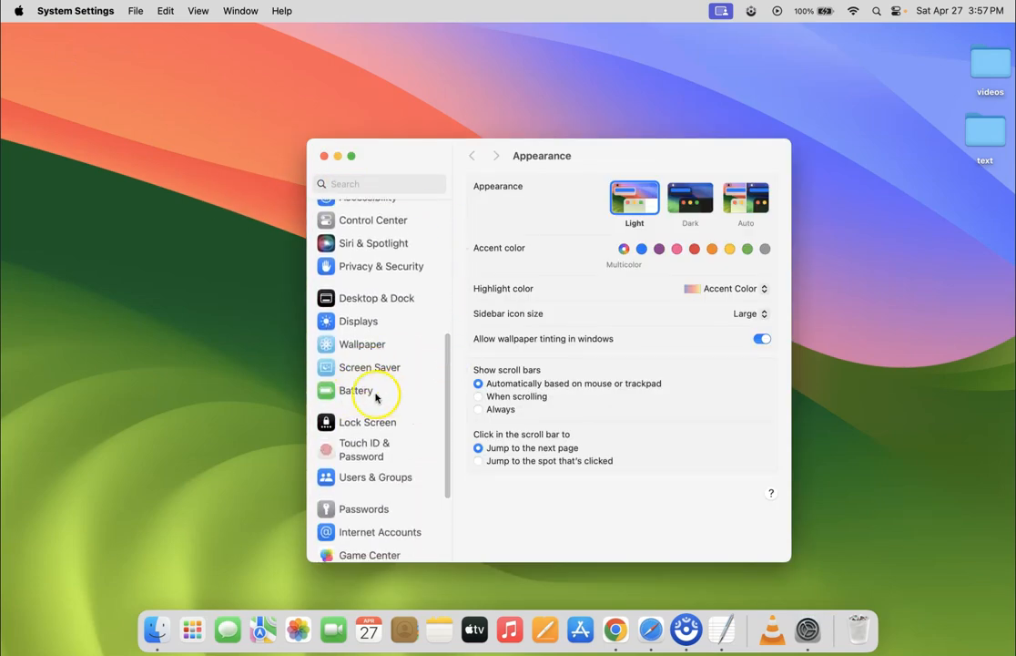
{"action": "left_click", "coordinate": [357, 389]}
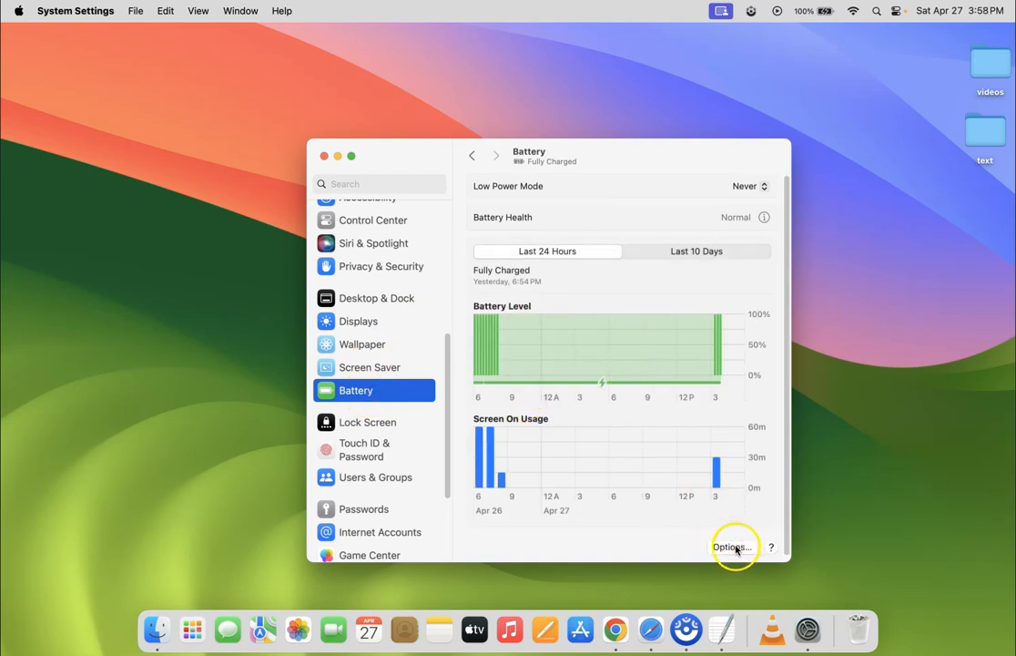
Show the Battery Options dialog from the bottom of the Battery pane
{"action": "left_click", "coordinate": [732, 546]}
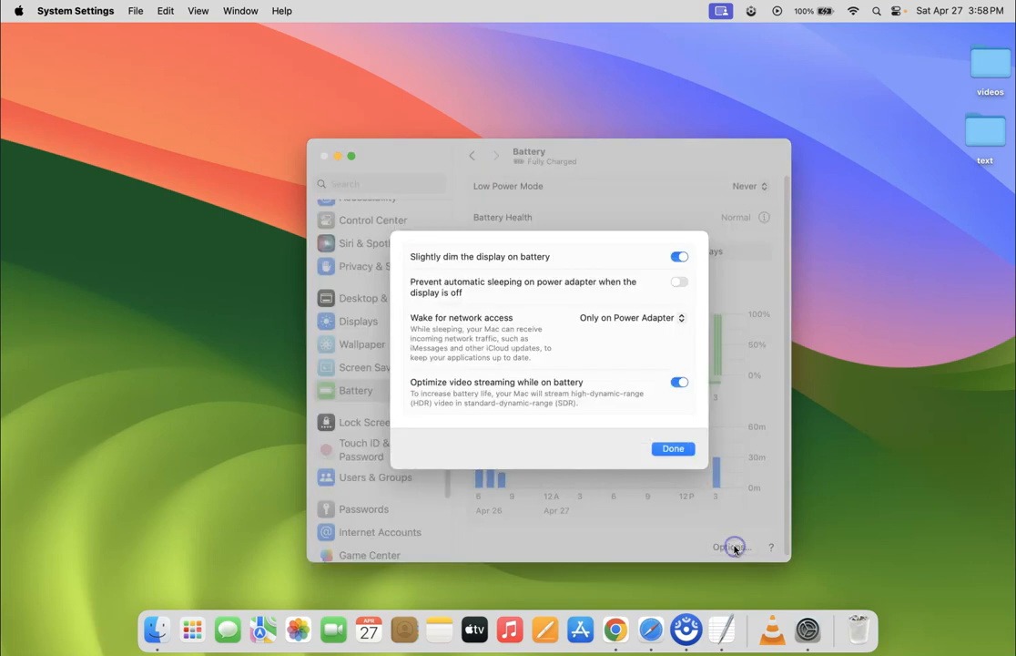
{"action": "mouse_move", "coordinate": [539, 342]}
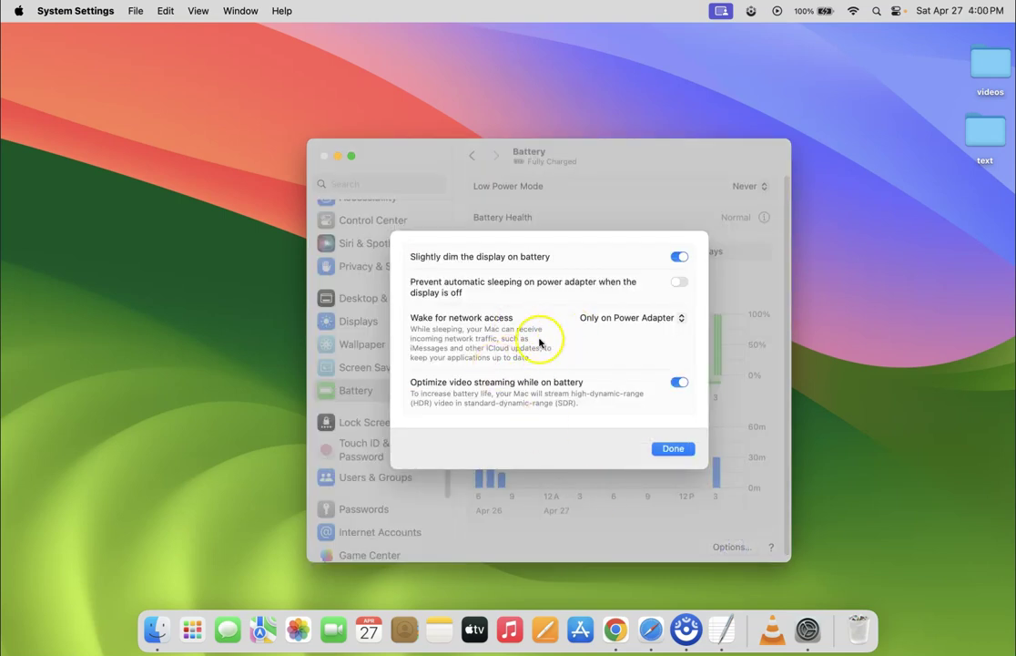
{"action": "mouse_move", "coordinate": [568, 310]}
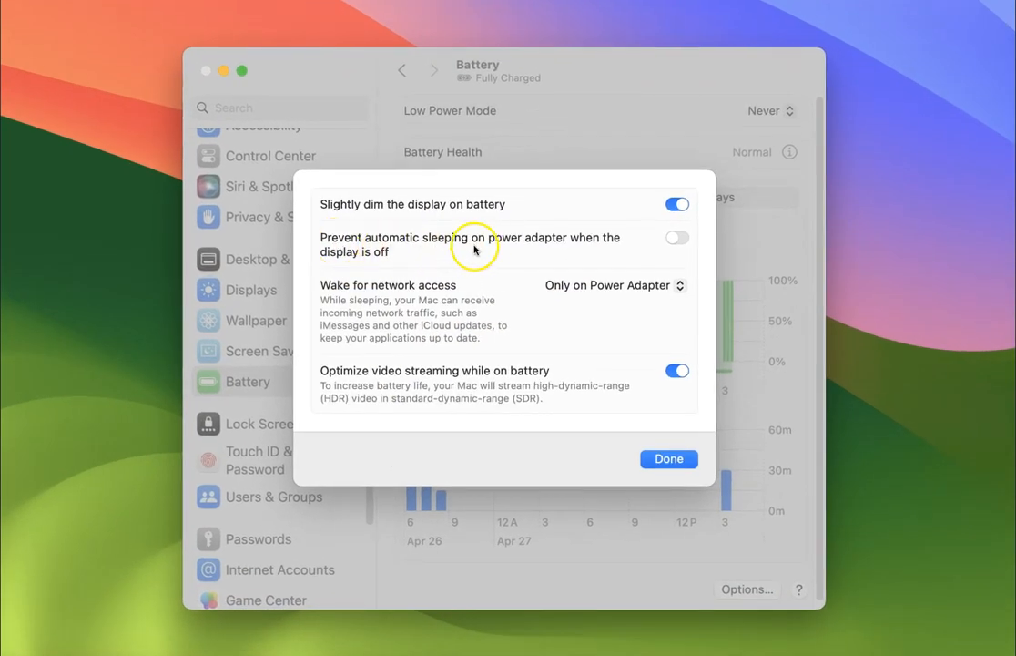
{"action": "mouse_move", "coordinate": [627, 248]}
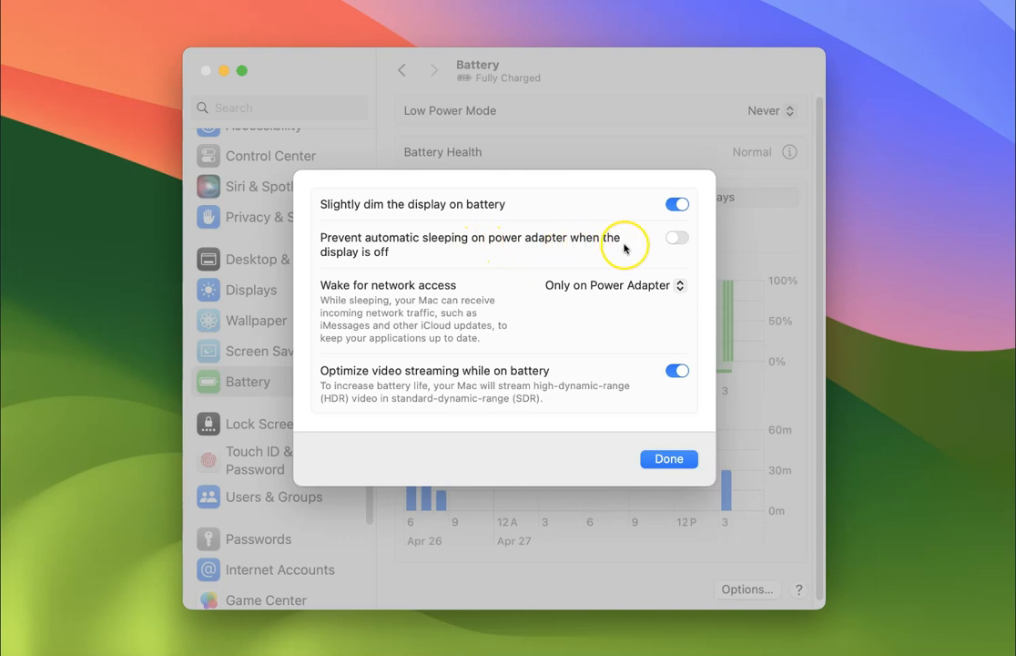
{"action": "mouse_move", "coordinate": [393, 263]}
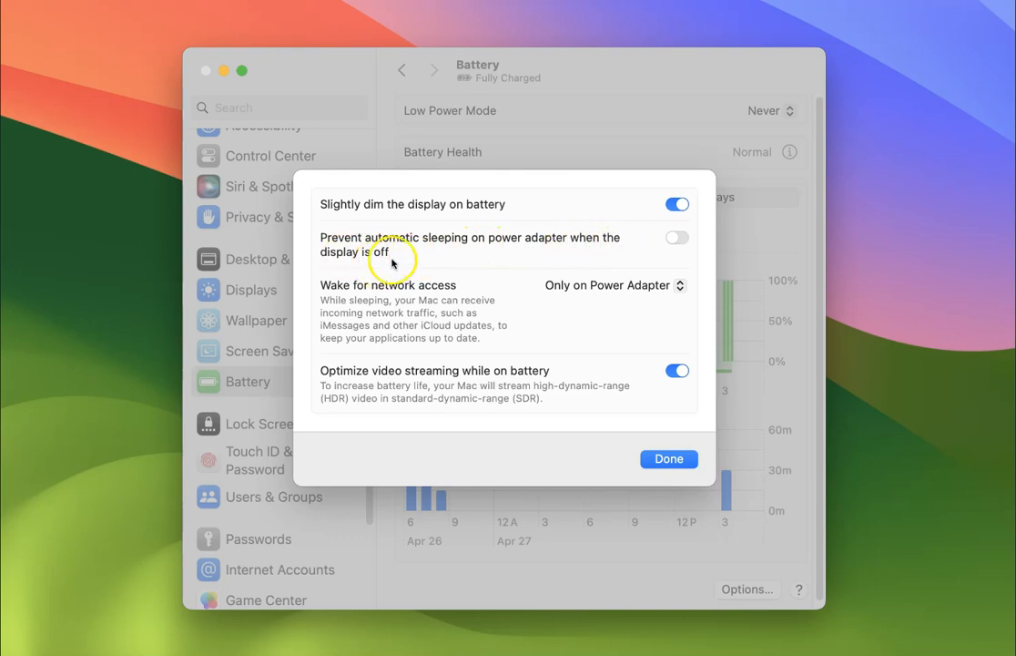
{"action": "mouse_move", "coordinate": [480, 233]}
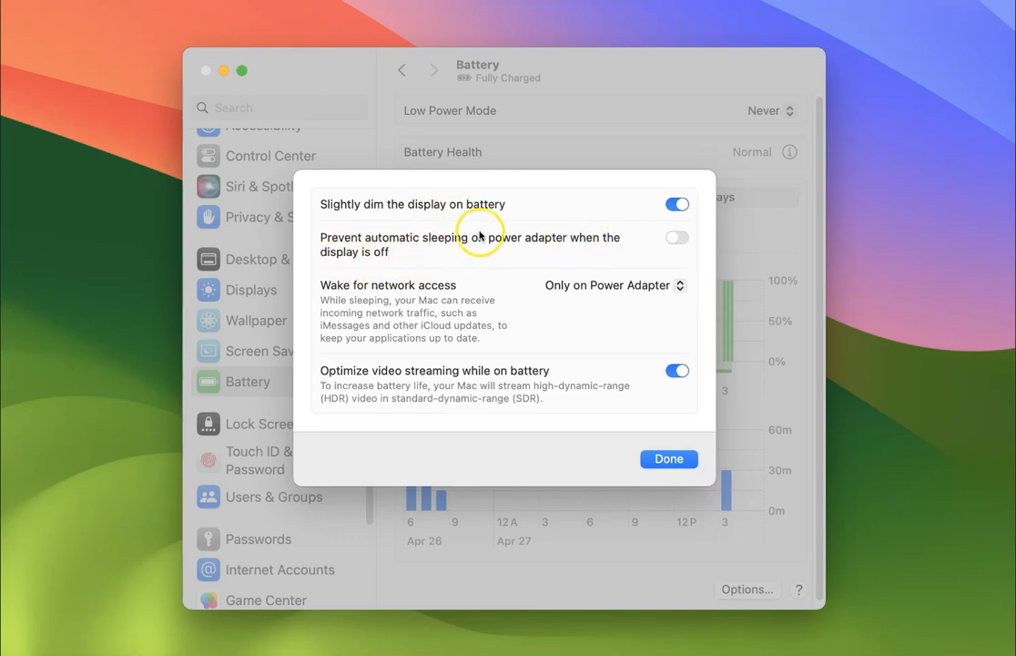
{"action": "mouse_move", "coordinate": [681, 237]}
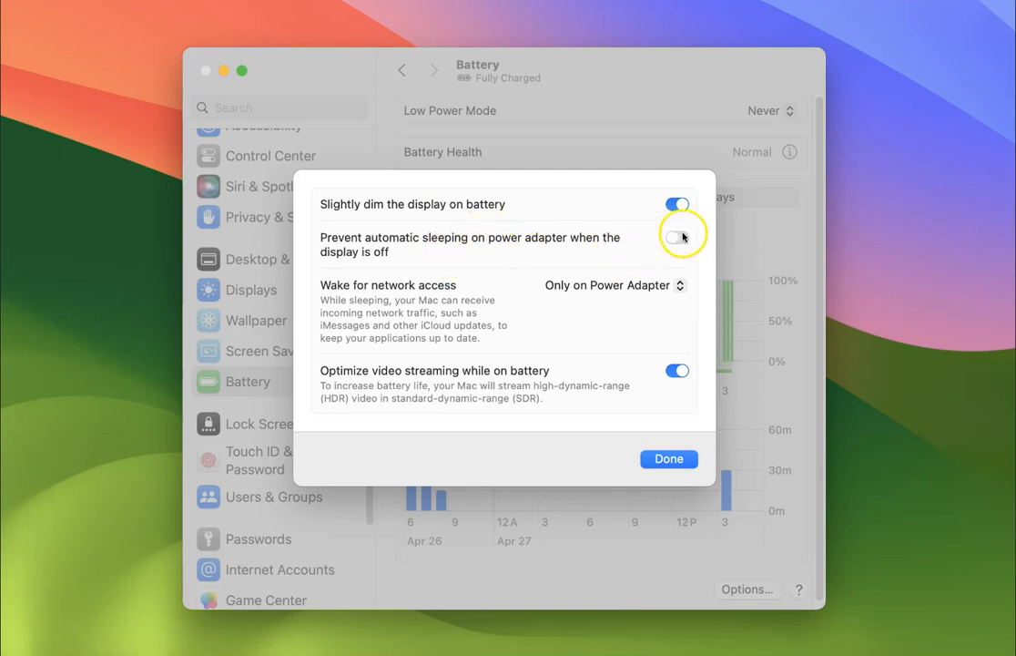
{"action": "mouse_move", "coordinate": [594, 242]}
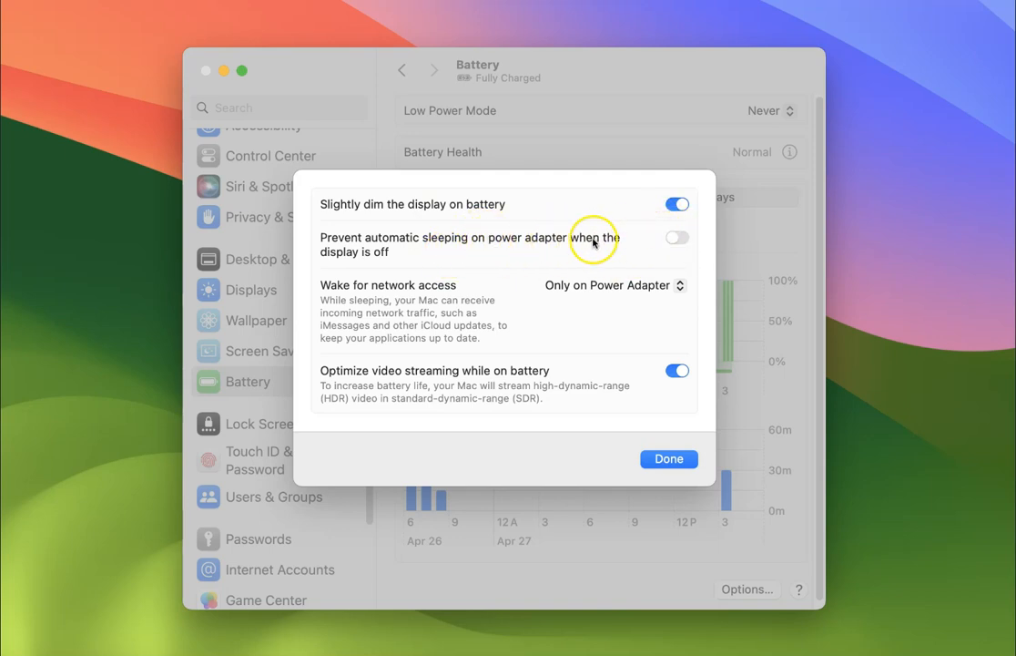
{"action": "mouse_move", "coordinate": [664, 240]}
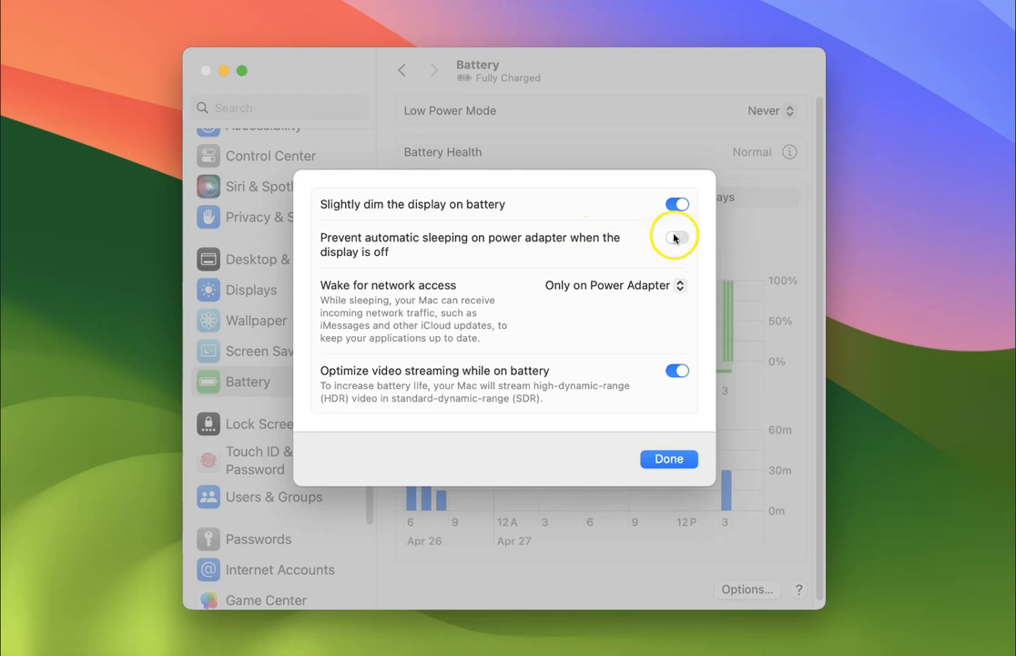
Turn on 'Prevent automatic sleeping on power adapter when the display is off' and confirm with Done
{"action": "left_click", "coordinate": [678, 244]}
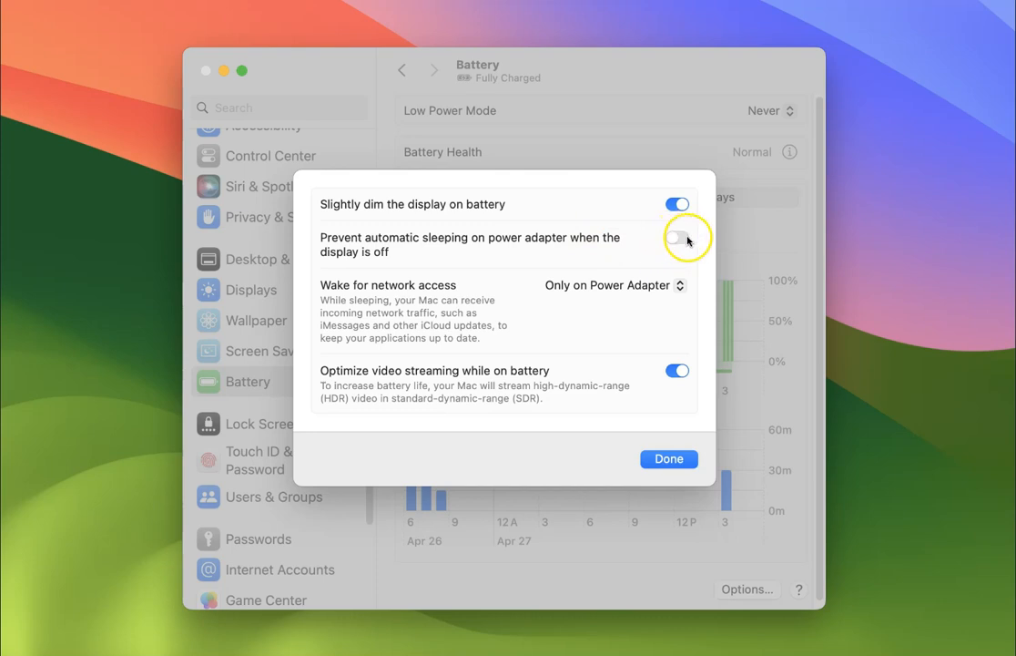
{"action": "mouse_move", "coordinate": [672, 240]}
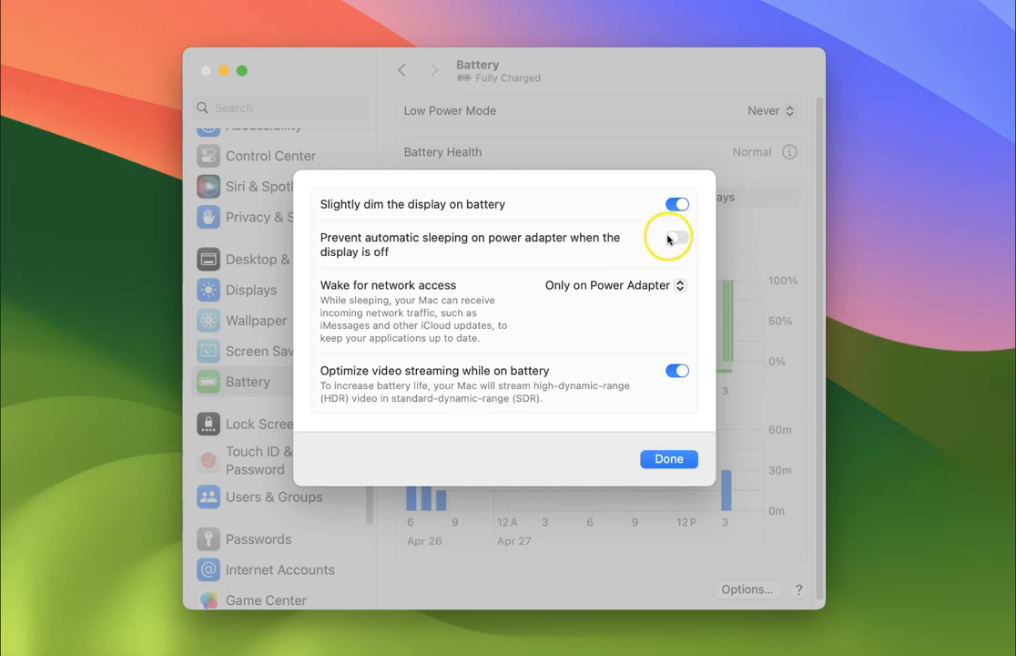
{"action": "left_click", "coordinate": [677, 236]}
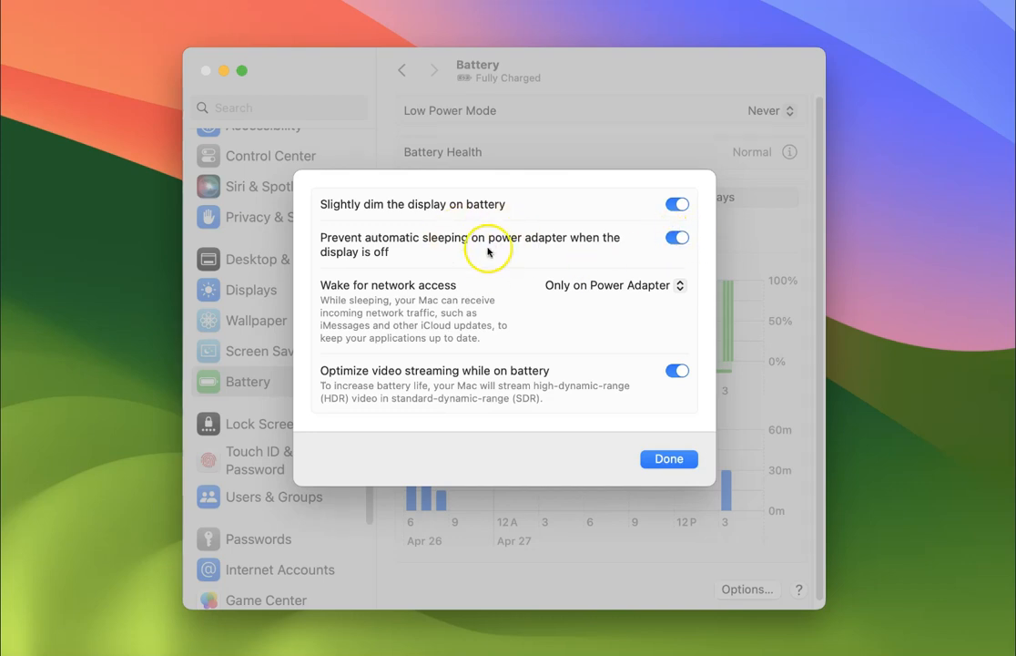
{"action": "mouse_move", "coordinate": [573, 231]}
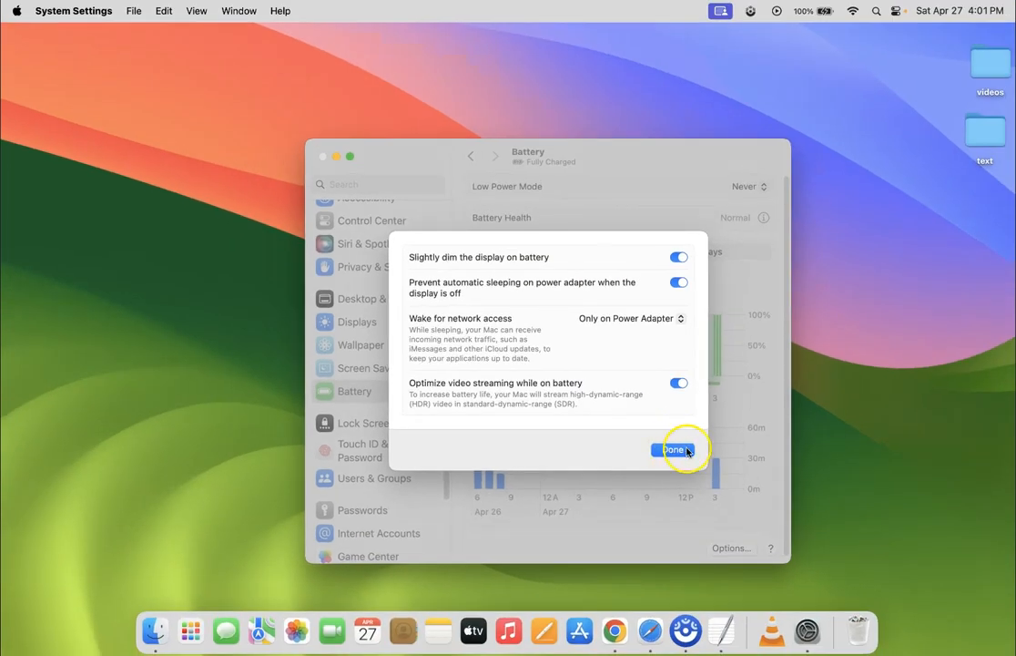
{"action": "left_click", "coordinate": [674, 448]}
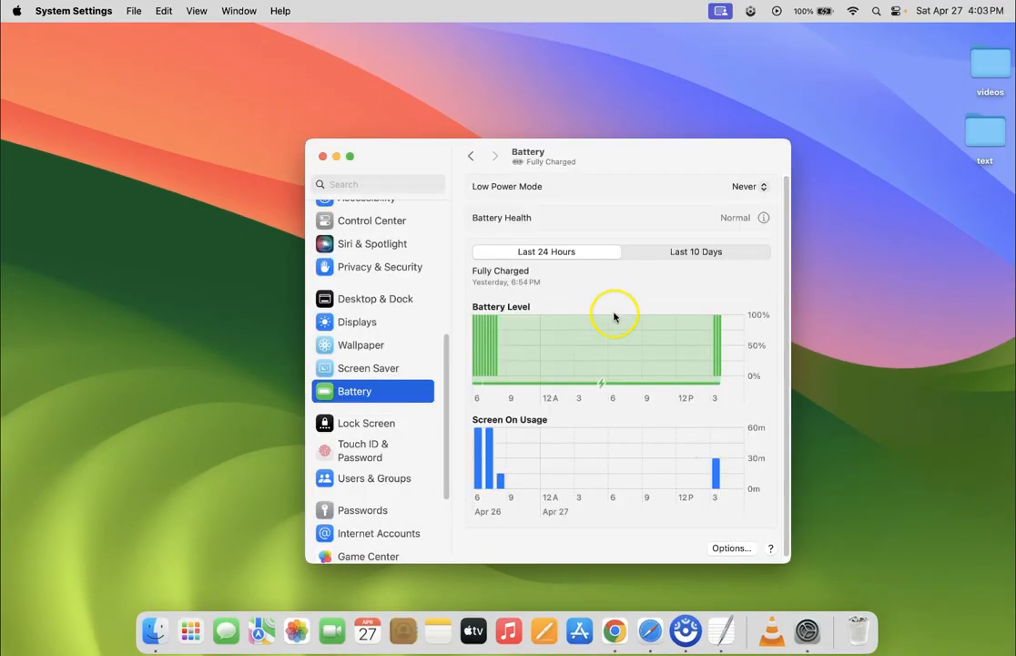
{"action": "mouse_move", "coordinate": [672, 306]}
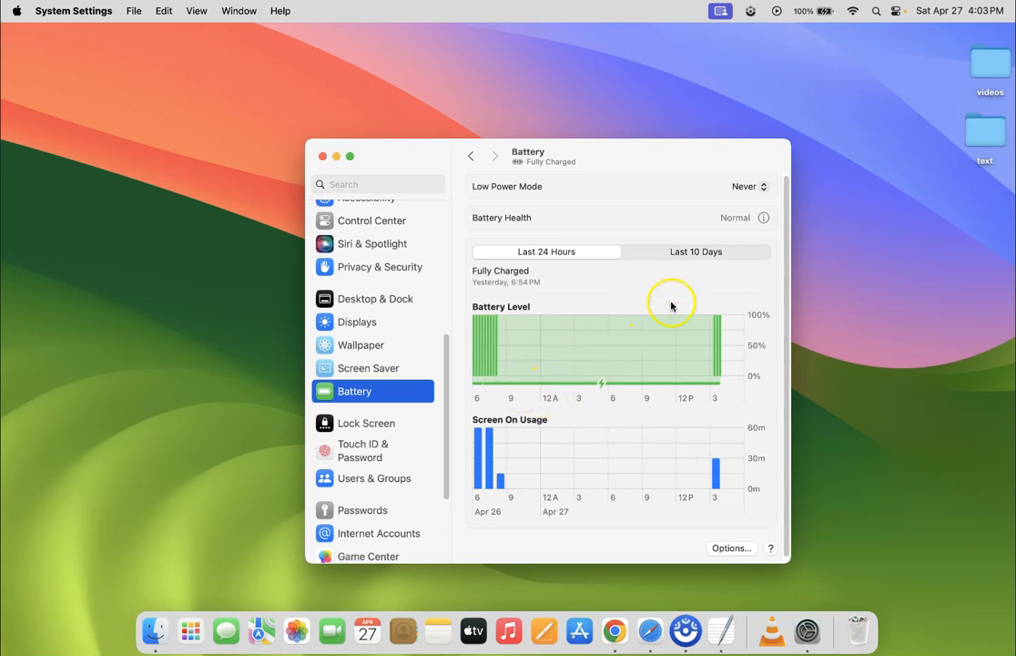
{"action": "mouse_move", "coordinate": [488, 273]}
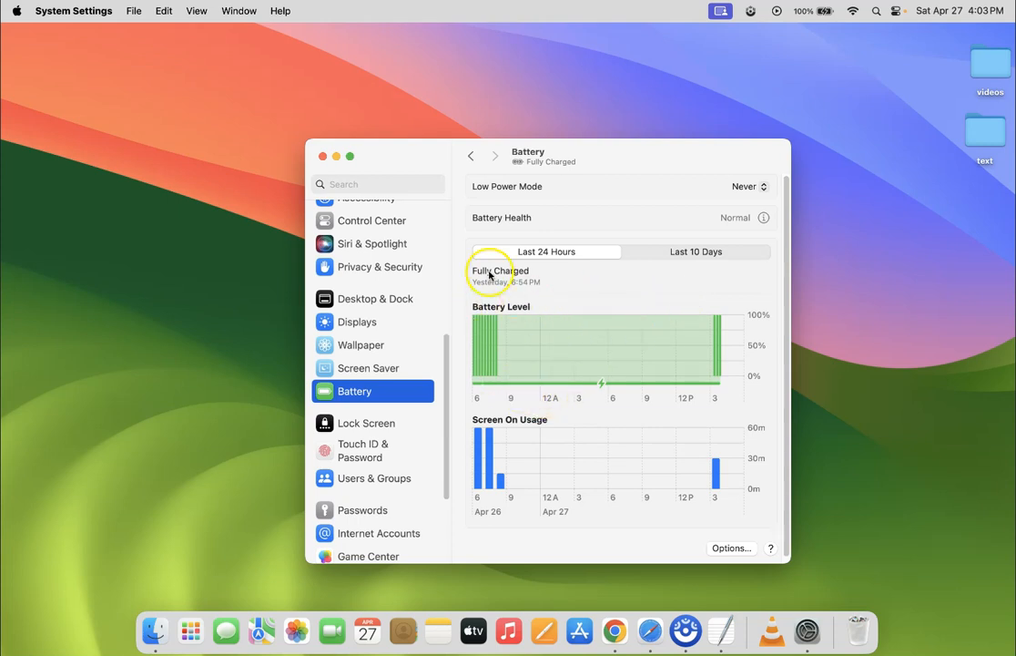
Close the System Settings window, returning to the desktop
{"action": "left_click", "coordinate": [324, 157]}
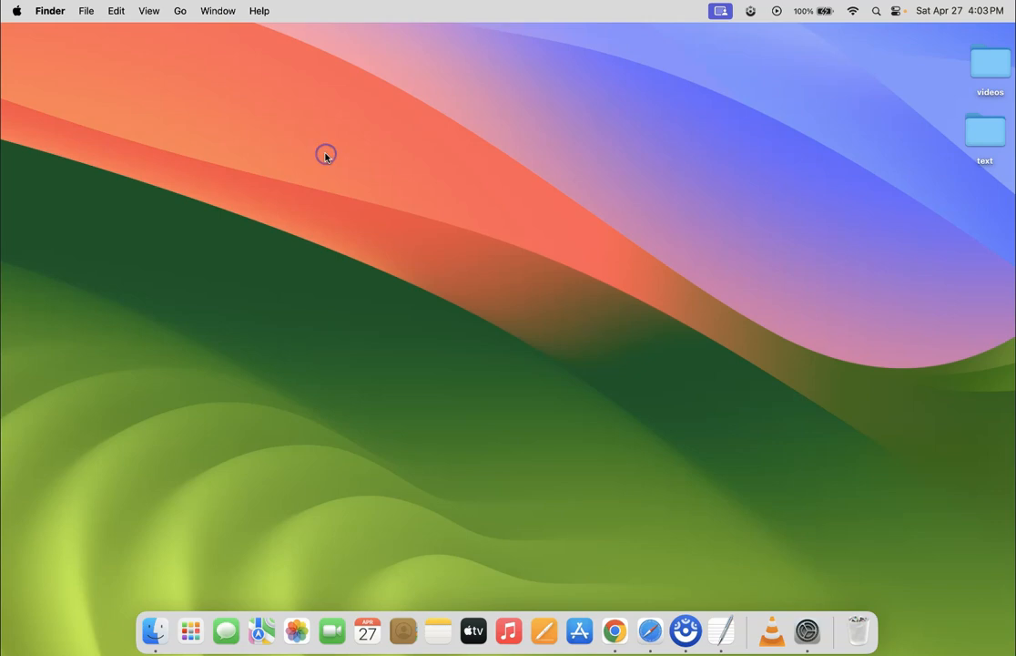
{"action": "mouse_move", "coordinate": [708, 581]}
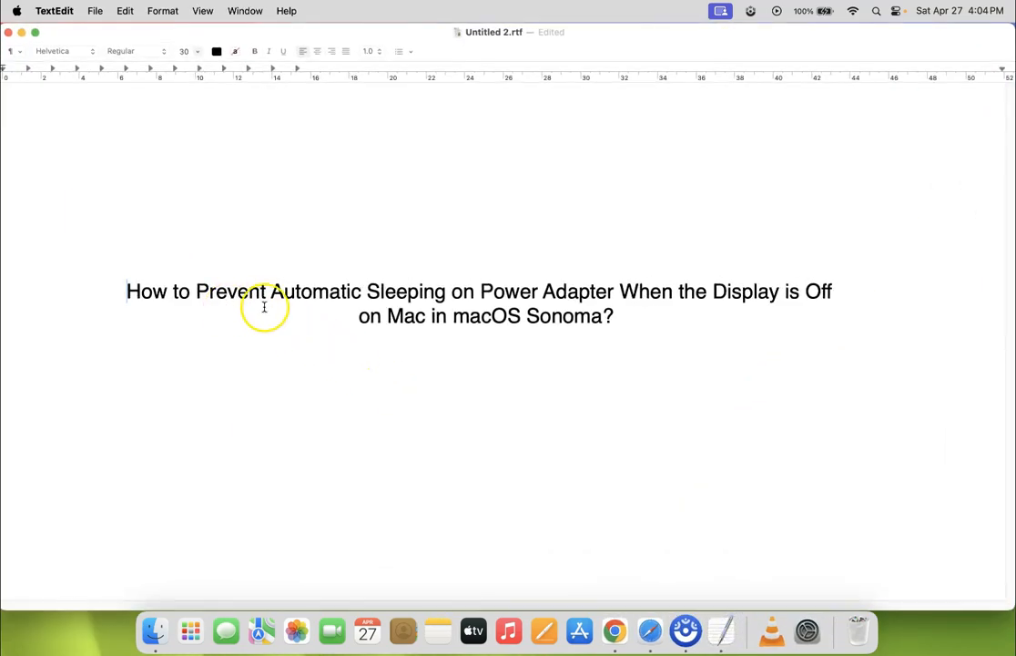
{"action": "mouse_move", "coordinate": [525, 295]}
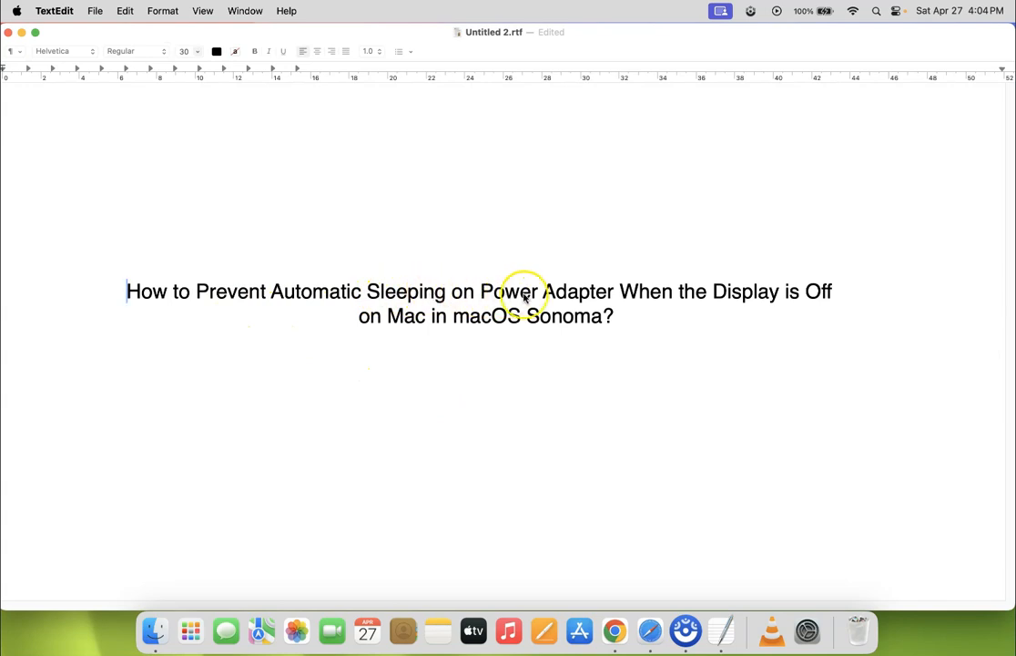
{"action": "mouse_move", "coordinate": [830, 292]}
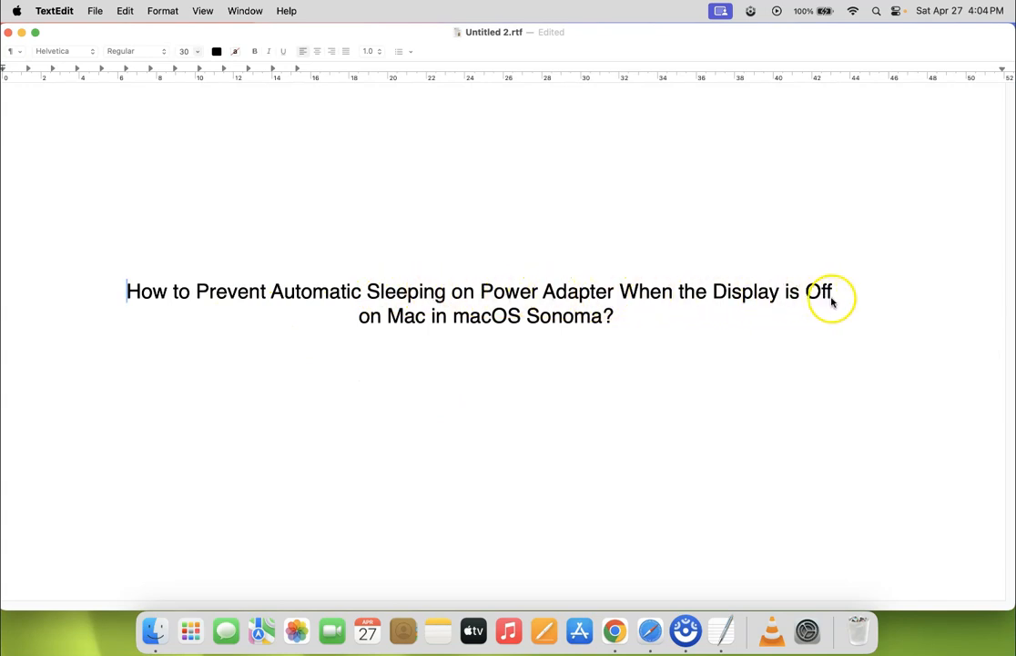
{"action": "mouse_move", "coordinate": [507, 324]}
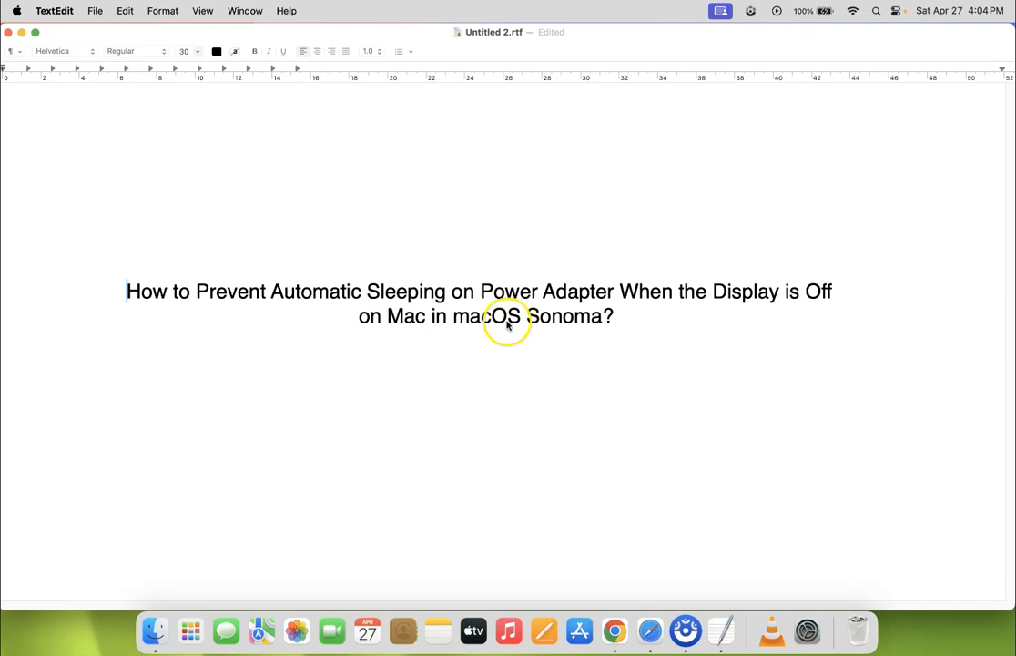
{"action": "mouse_move", "coordinate": [493, 320]}
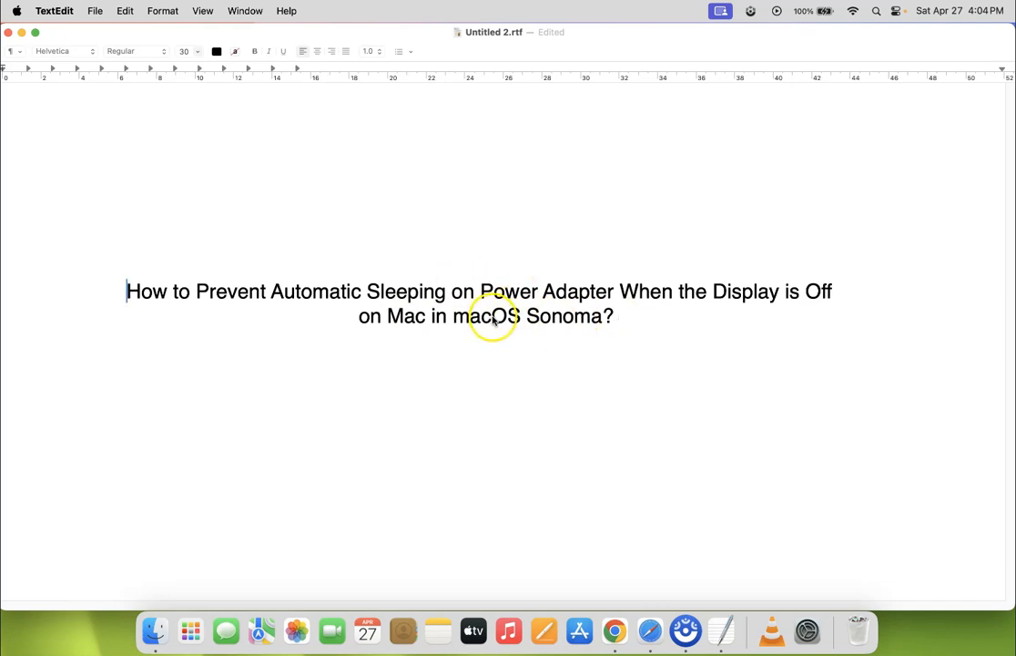